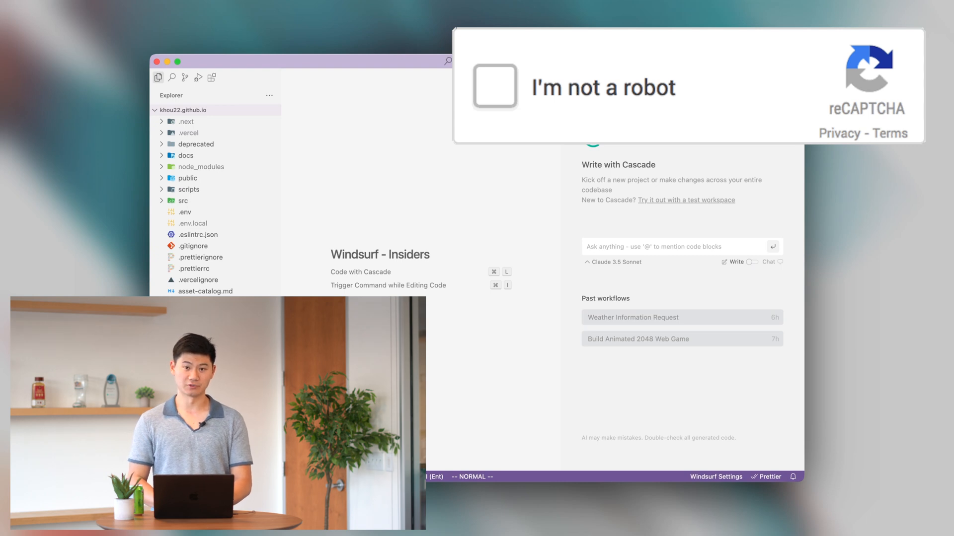
# Step: Focus the Cascade 'Ask anything' box to start a new request
pyautogui.click(494, 86)
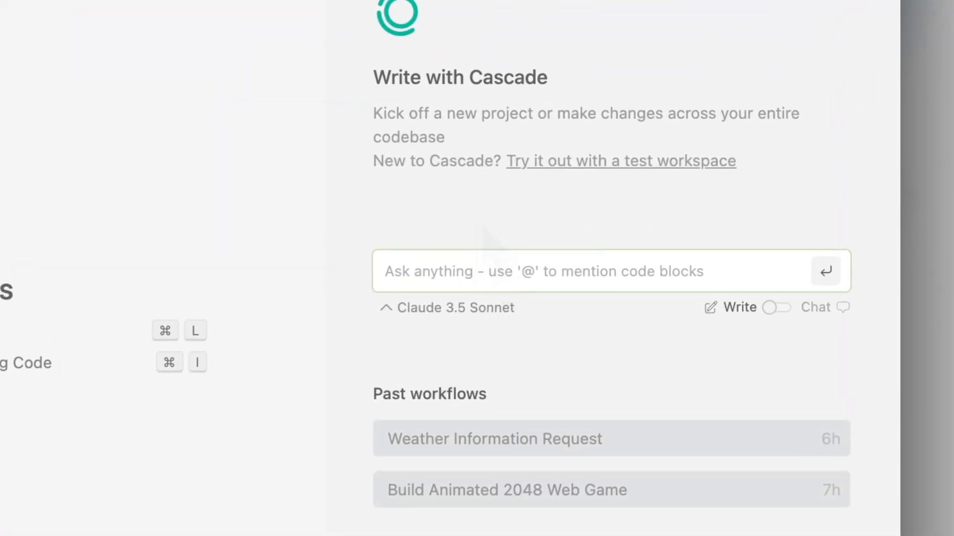
# Step: Send Cascade: 'Implement captcha into my contact form... use a PNPM React library... verify on the server'
pyautogui.write('Implement captch')
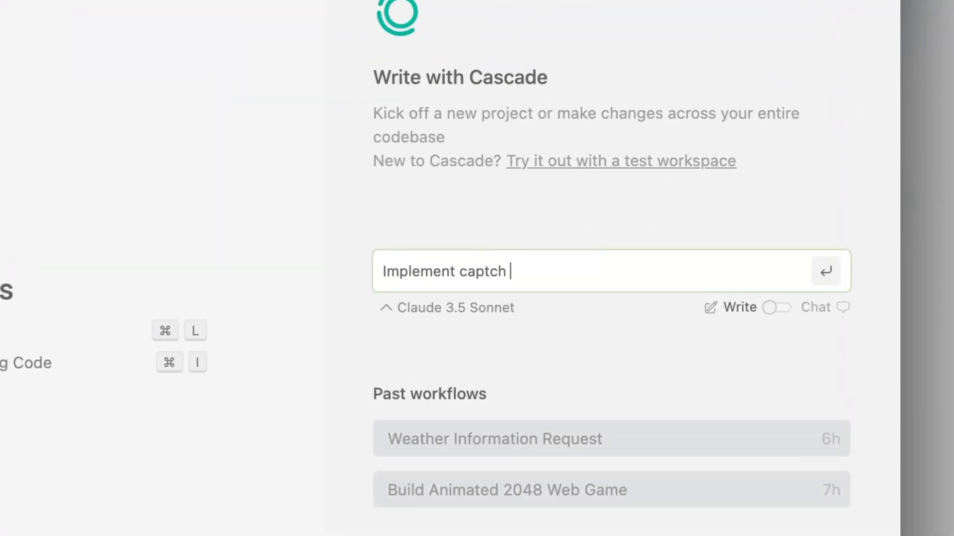
pyautogui.write('into my')
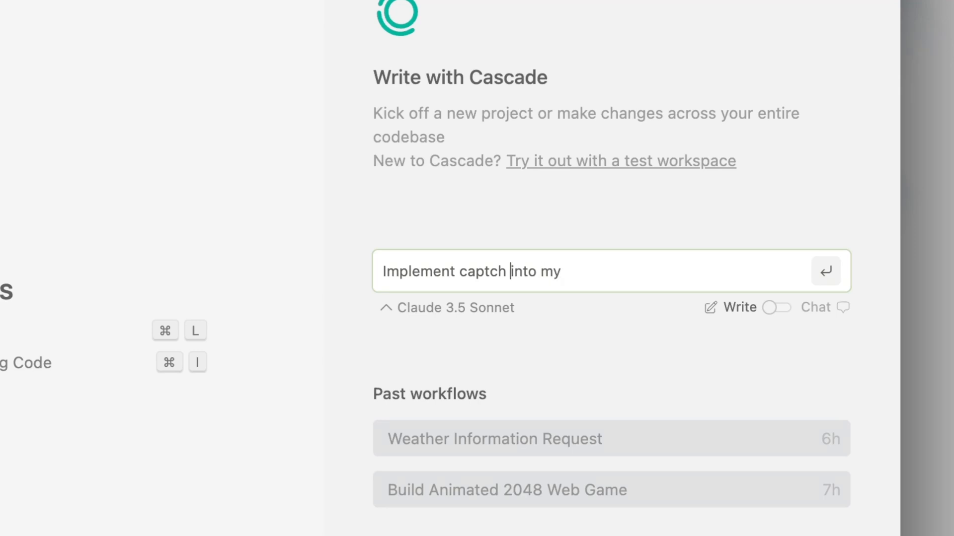
pyautogui.write('a')
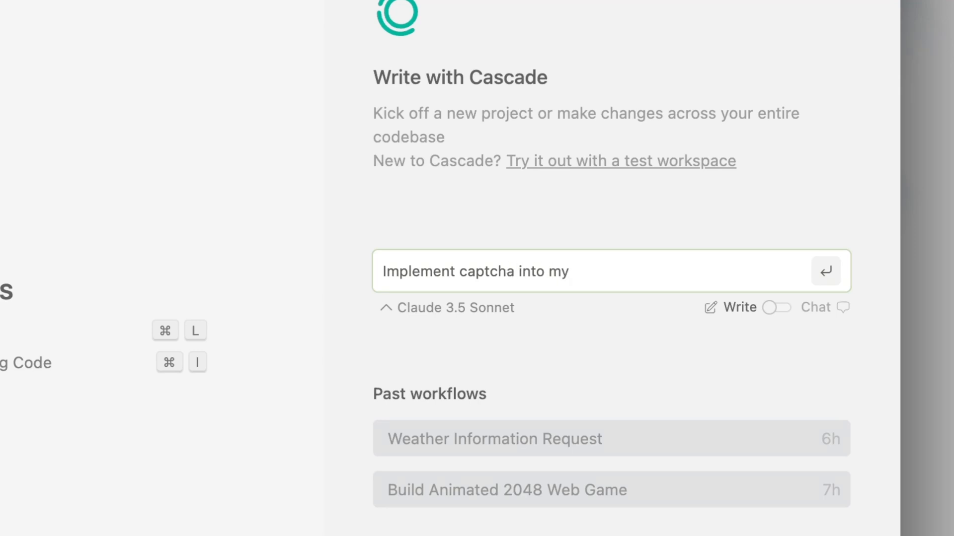
pyautogui.write('contact form')
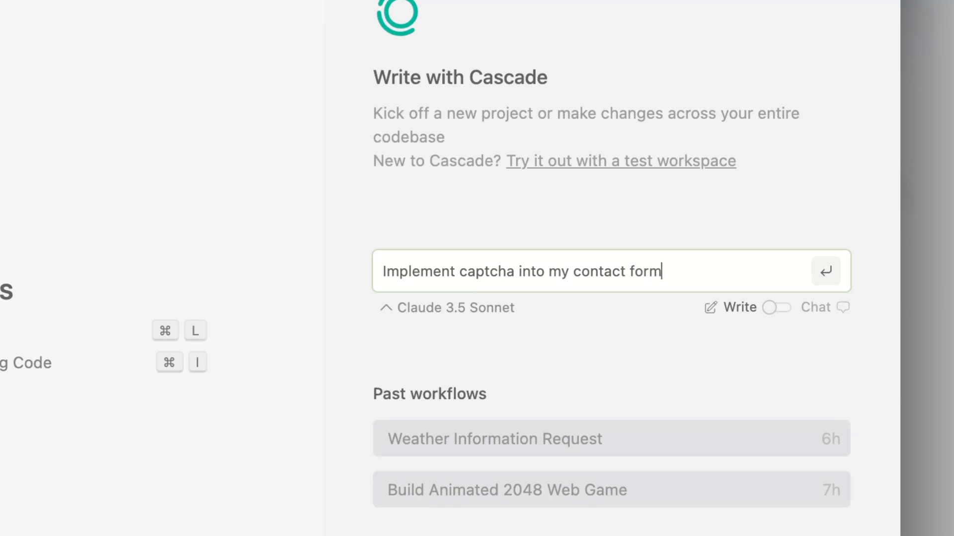
pyautogui.write('. I want')
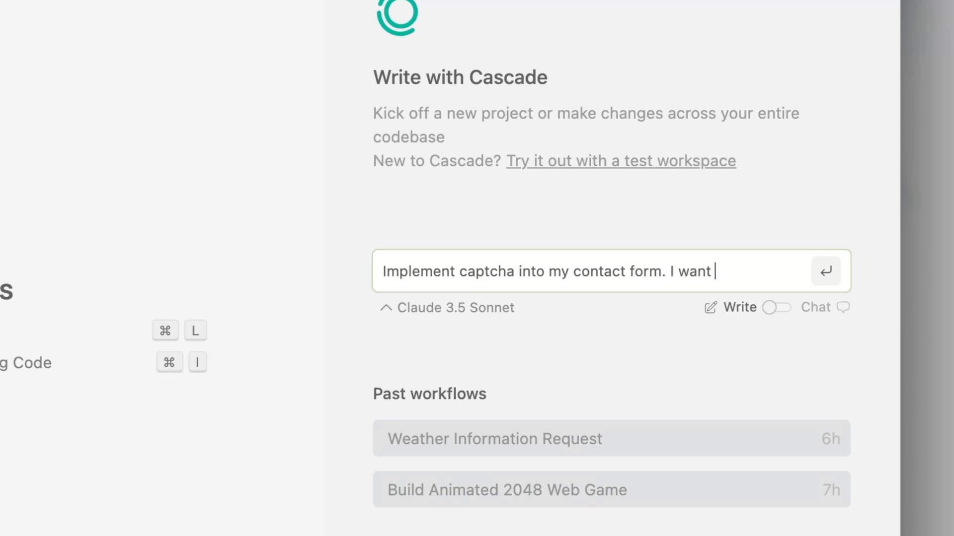
pyautogui.write('it to use a PNPM')
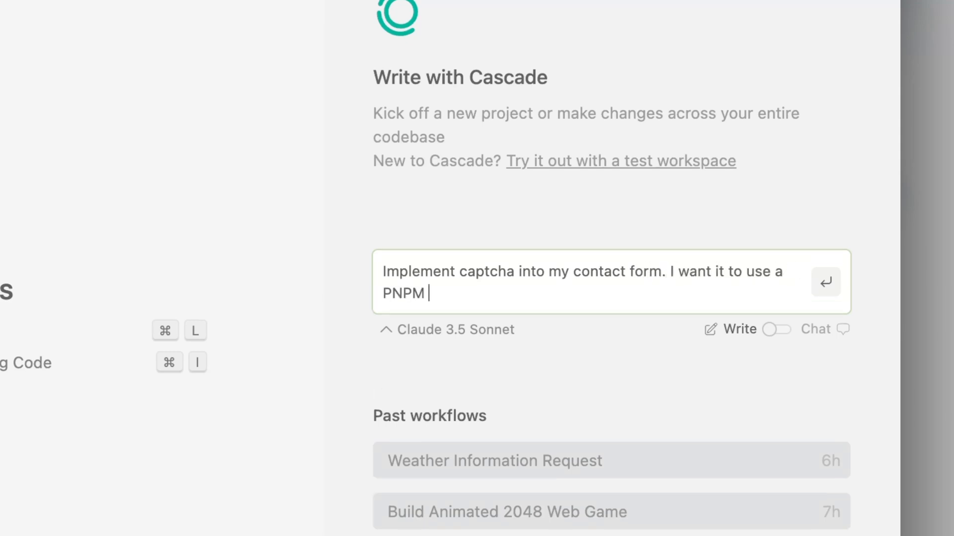
pyautogui.write('React library')
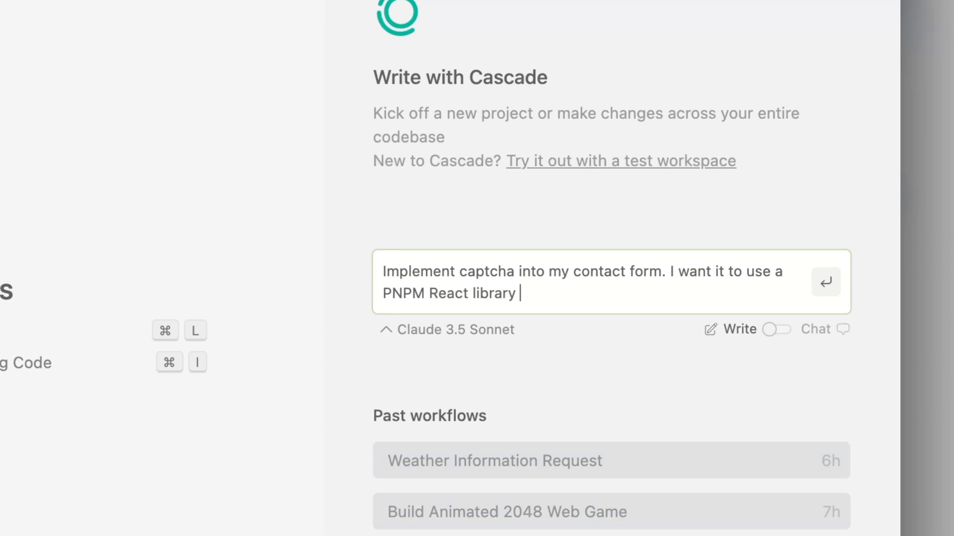
pyautogui.write('if possible and ve')
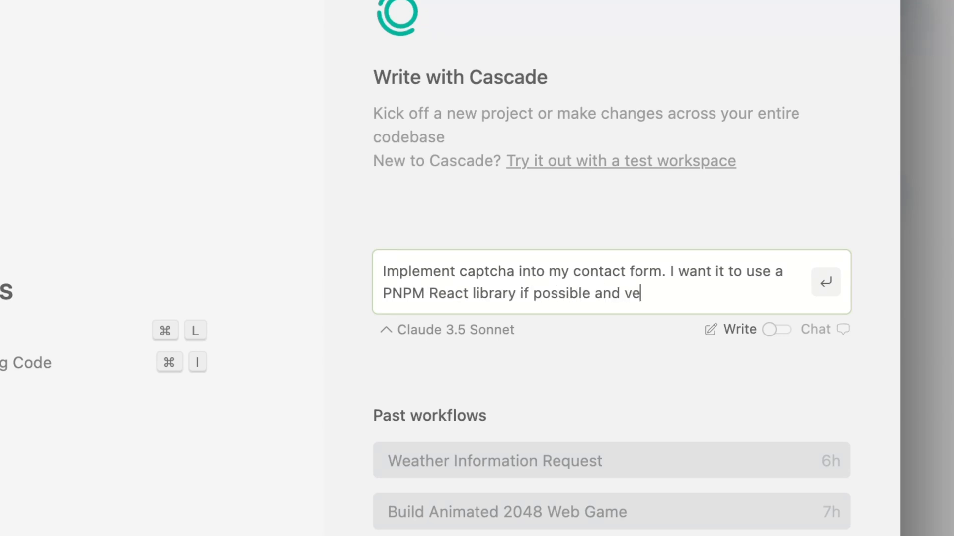
pyautogui.write('rify on the server that')
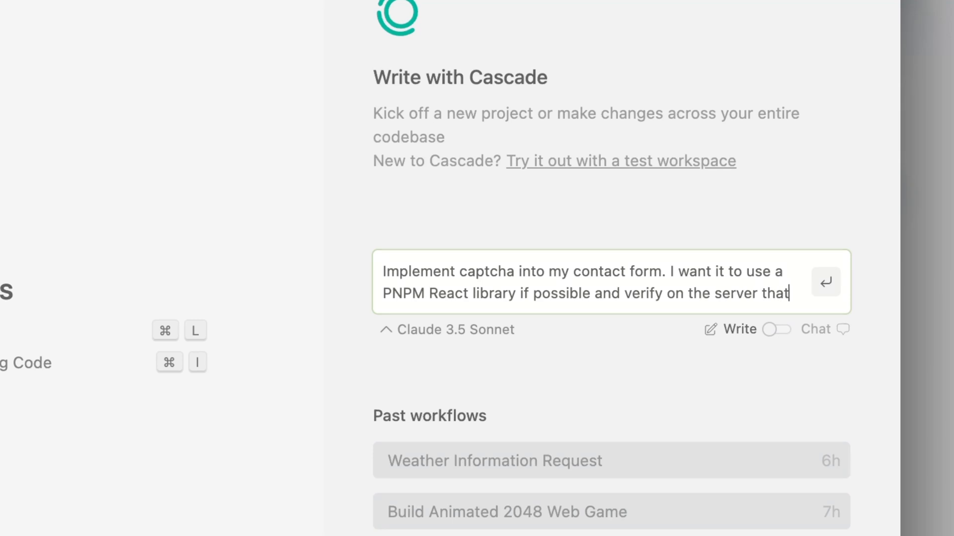
pyautogui.click(826, 281)
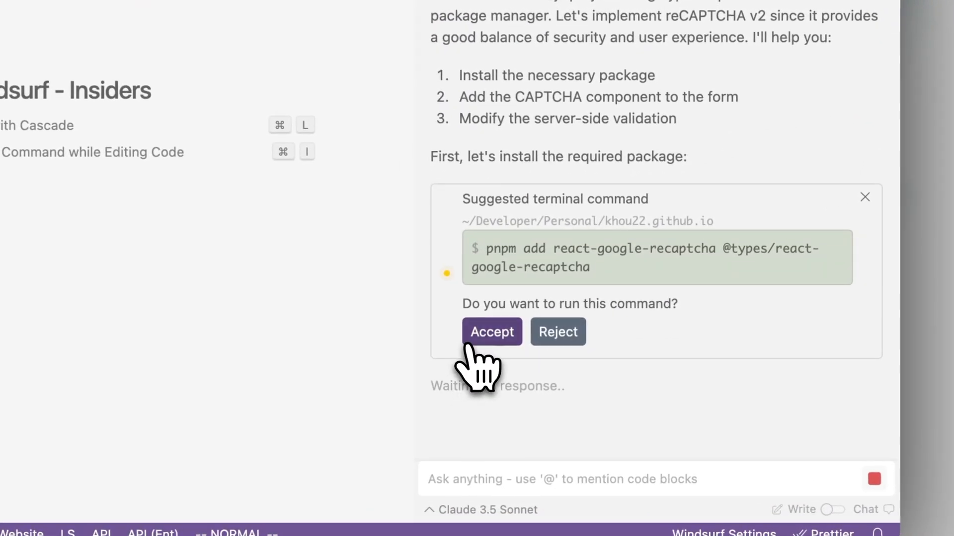
pyautogui.click(492, 332)
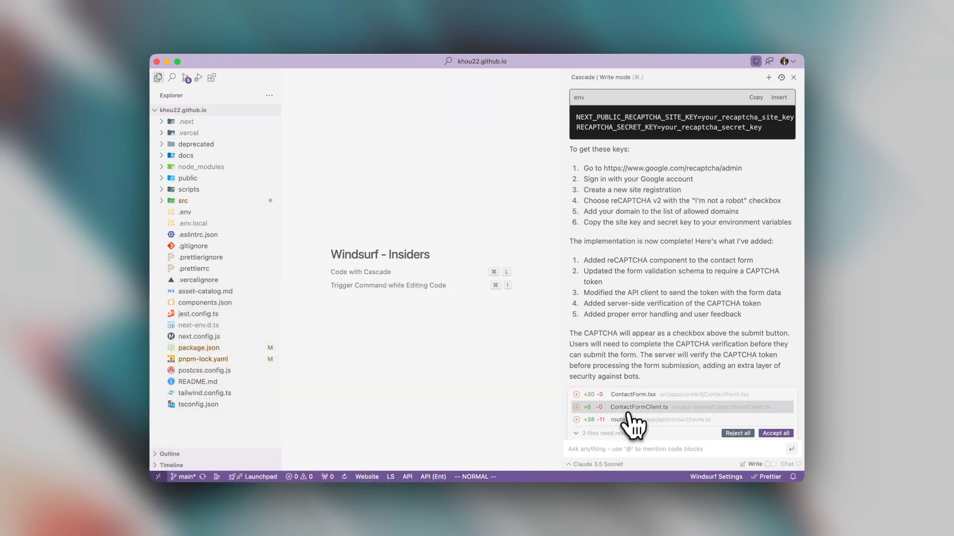
# Step: Review the ContactForm.tsx diff from Cascade's edited files list
pyautogui.click(633, 394)
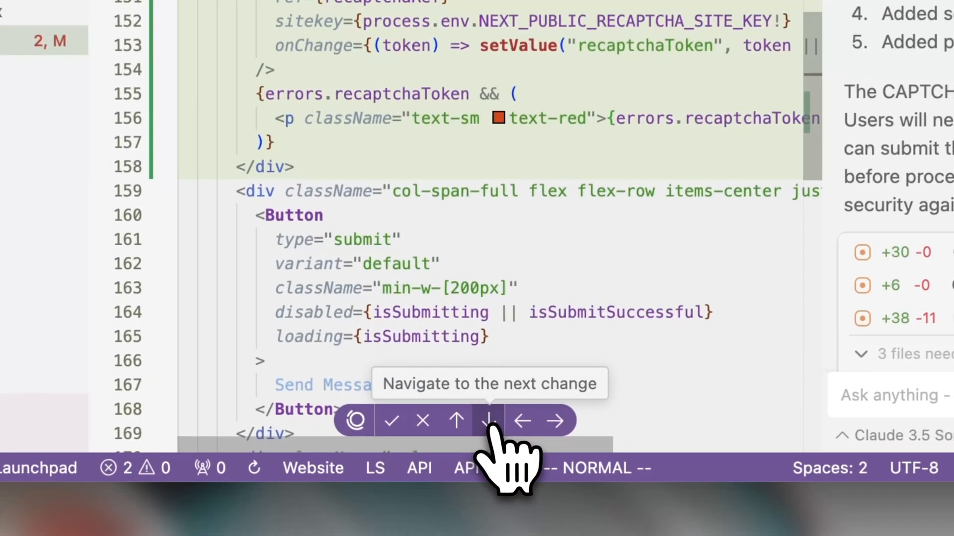
# Step: Step through the ContactForm.tsx changes, including the ReCAPTCHA import and recaptchaToken validation
pyautogui.click(489, 420)
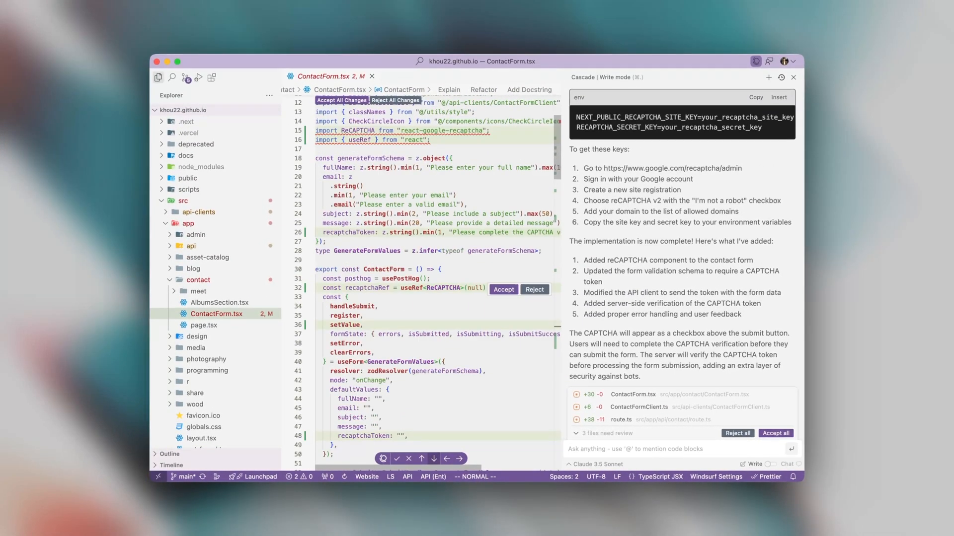
pyautogui.scroll(-3)
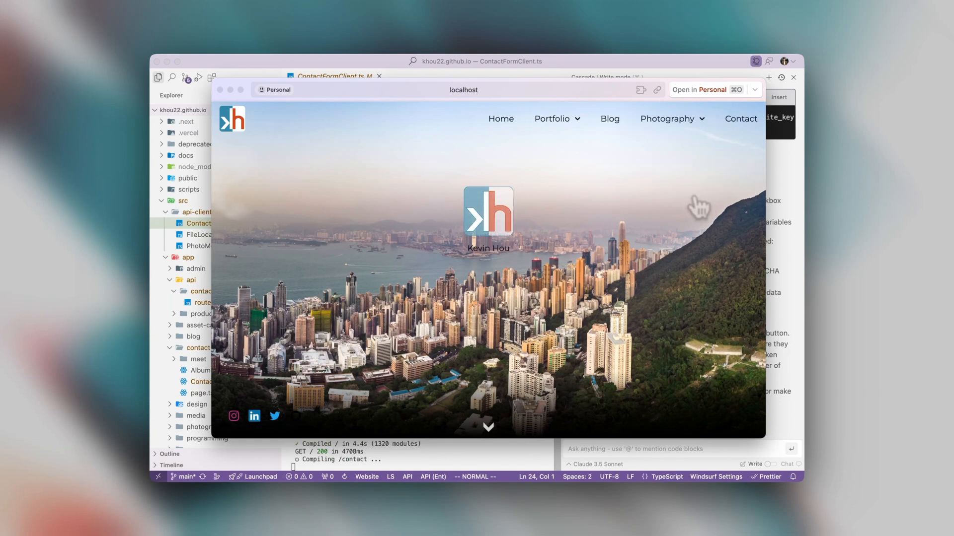
# Step: Navigate to the localhost site's Contact page via the top navigation
pyautogui.click(740, 119)
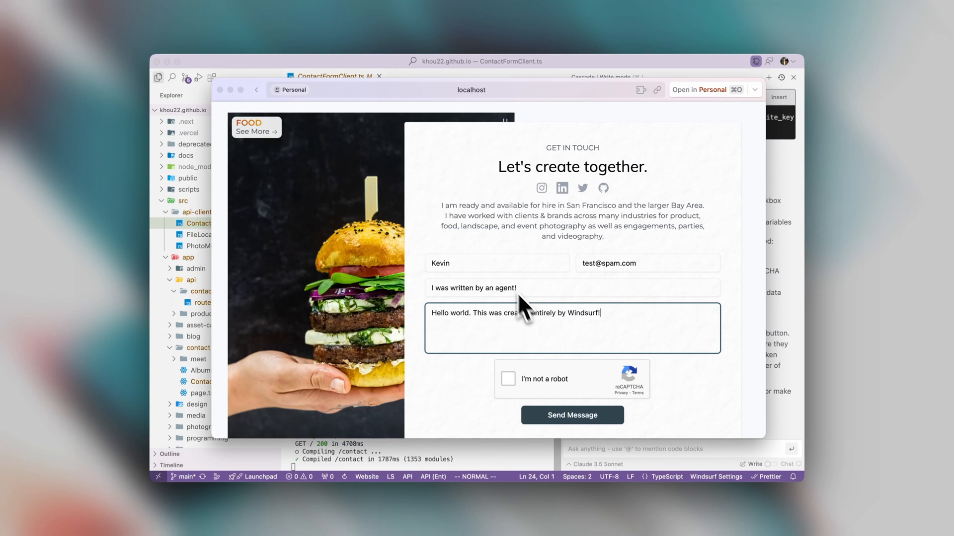
# Step: Pass the 'I'm not a robot' traffic-light challenge and submit the contact message via Send Message
pyautogui.click(508, 379)
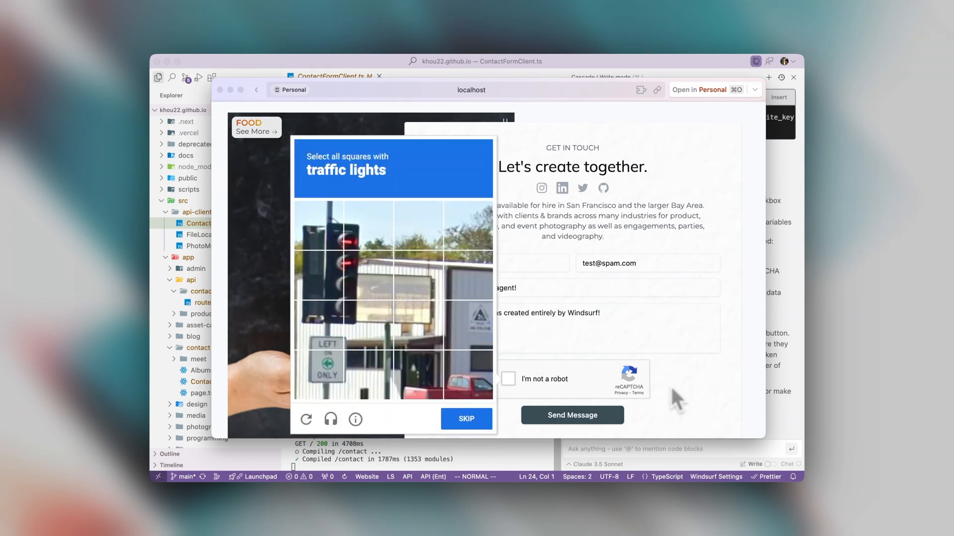
pyautogui.click(352, 258)
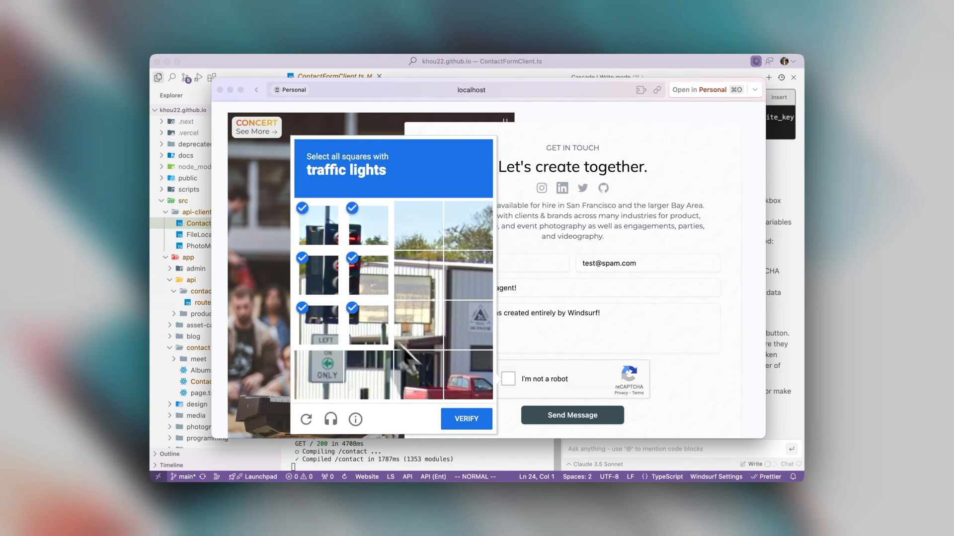
pyautogui.click(466, 418)
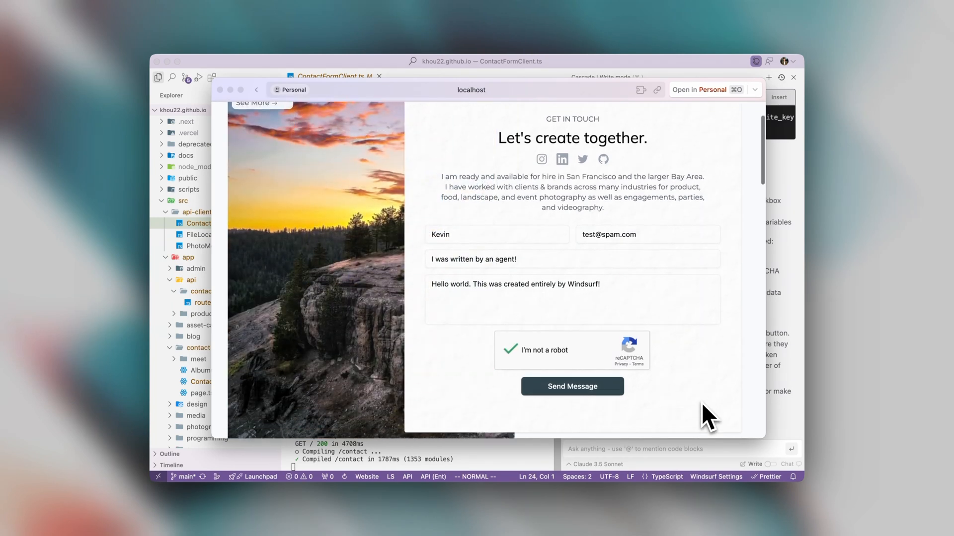
pyautogui.click(572, 386)
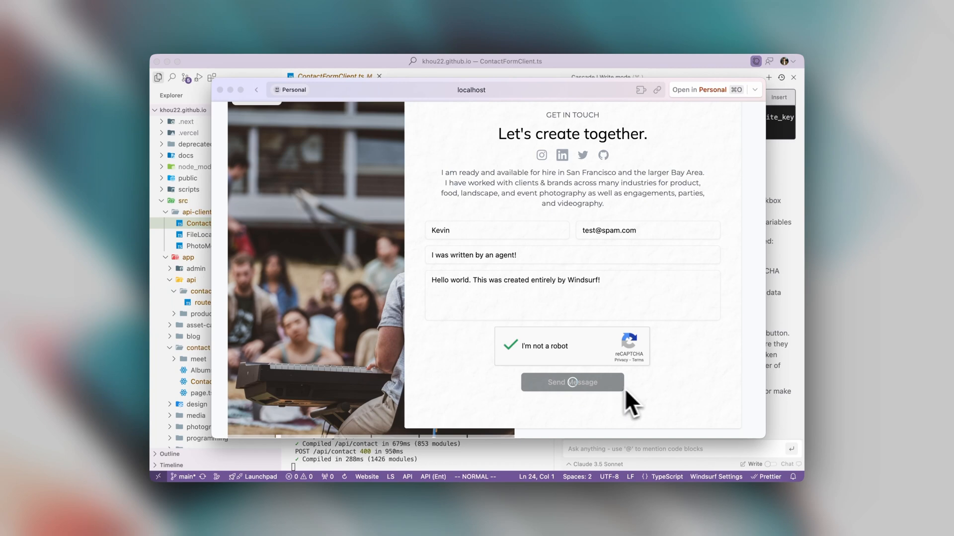
pyautogui.click(571, 381)
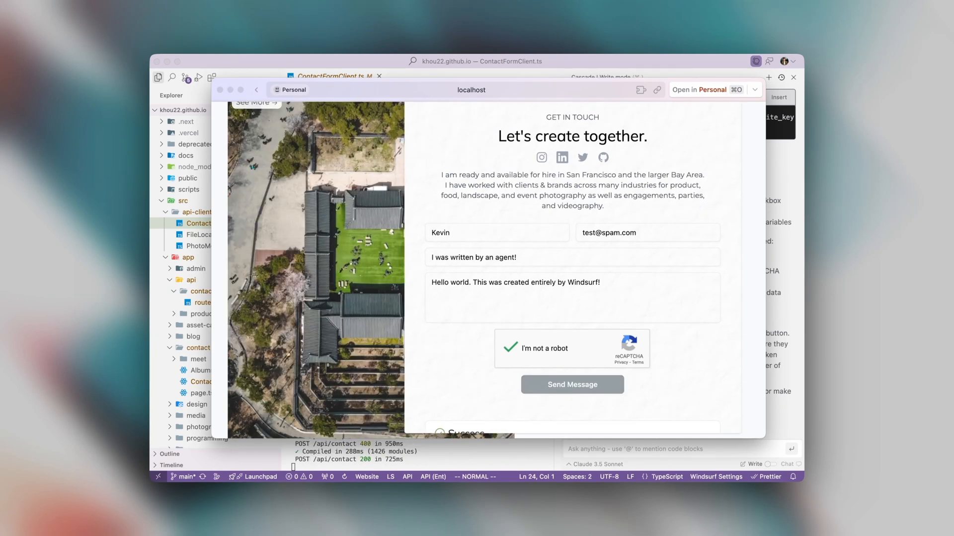